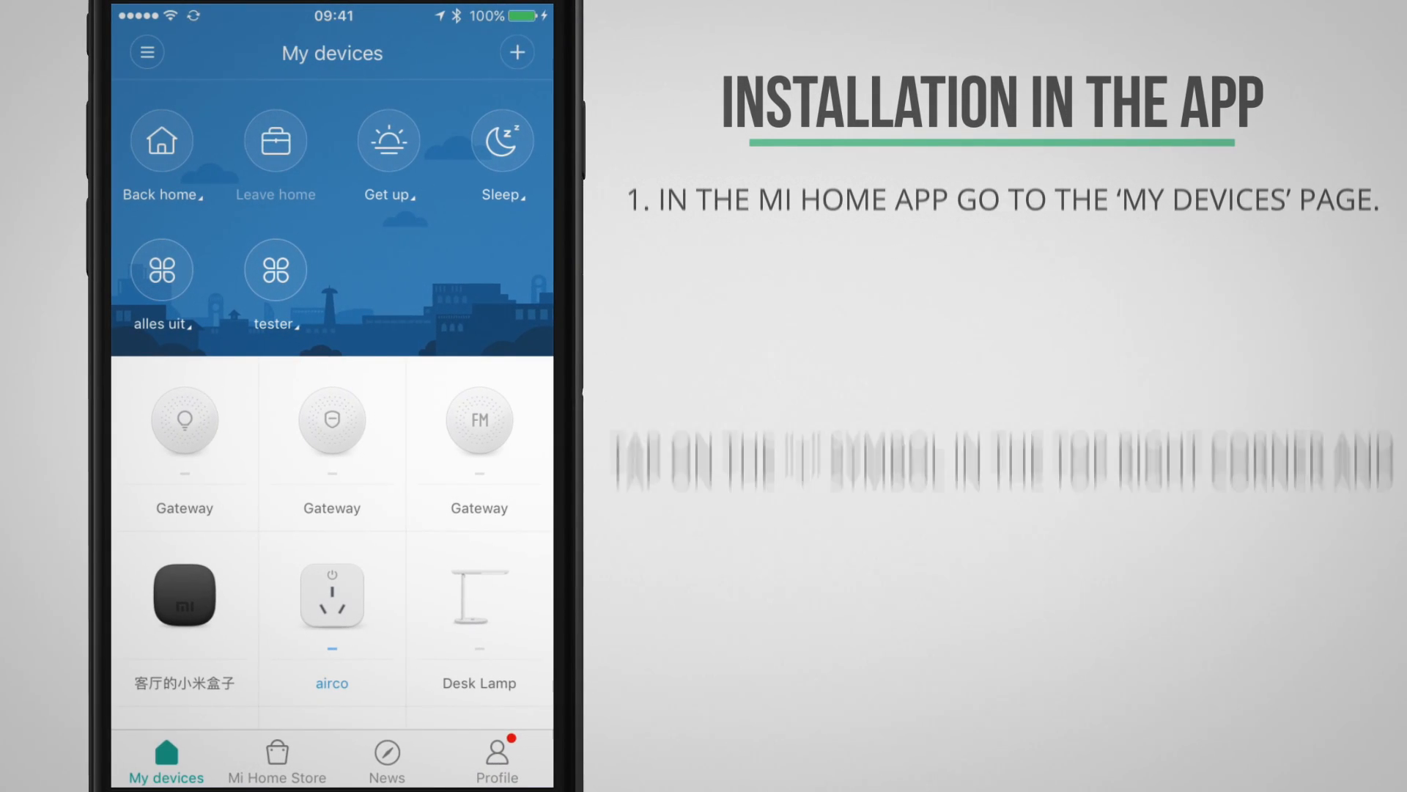
- Begin adding a Gateway device and confirm its yellow light is blinking
left_click(517, 51)
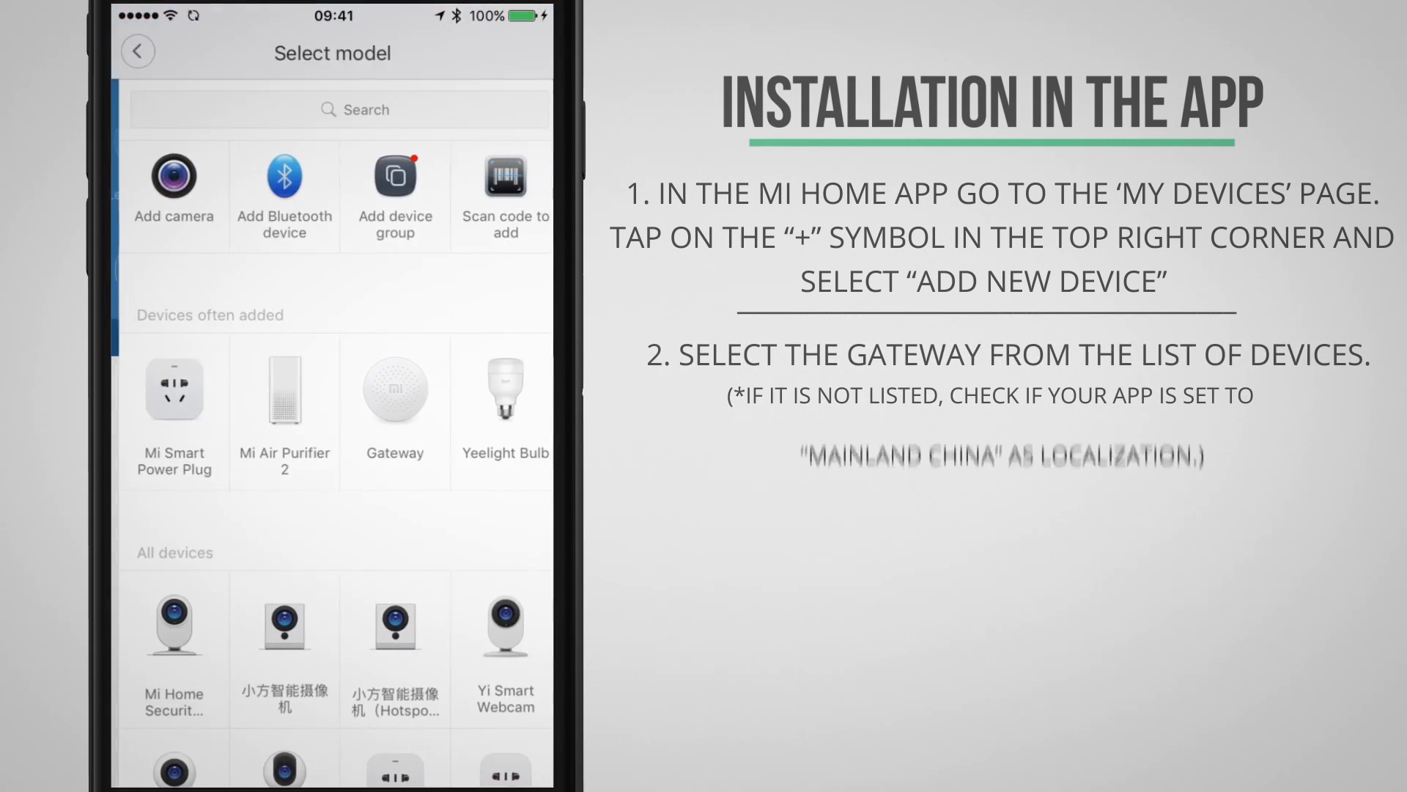
left_click(394, 393)
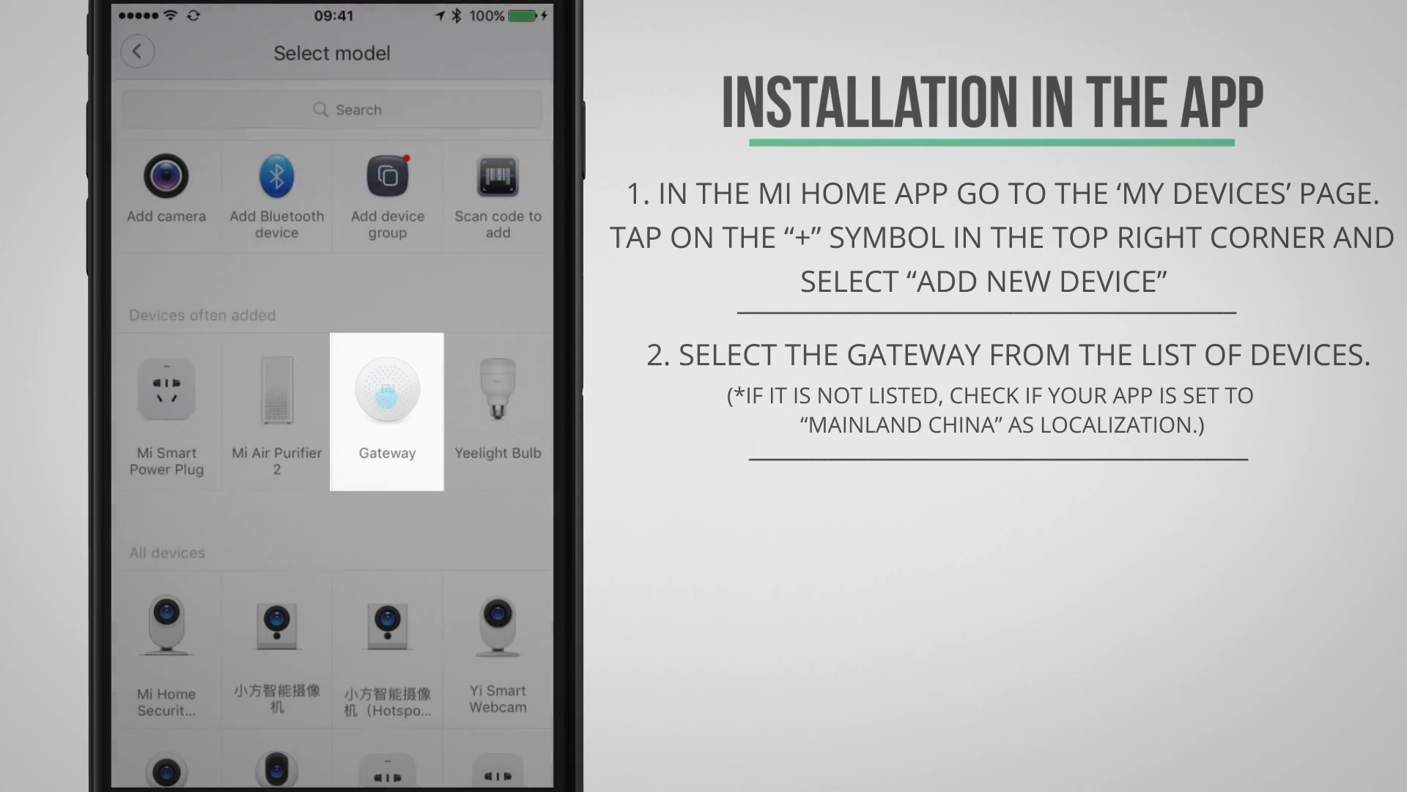
left_click(385, 411)
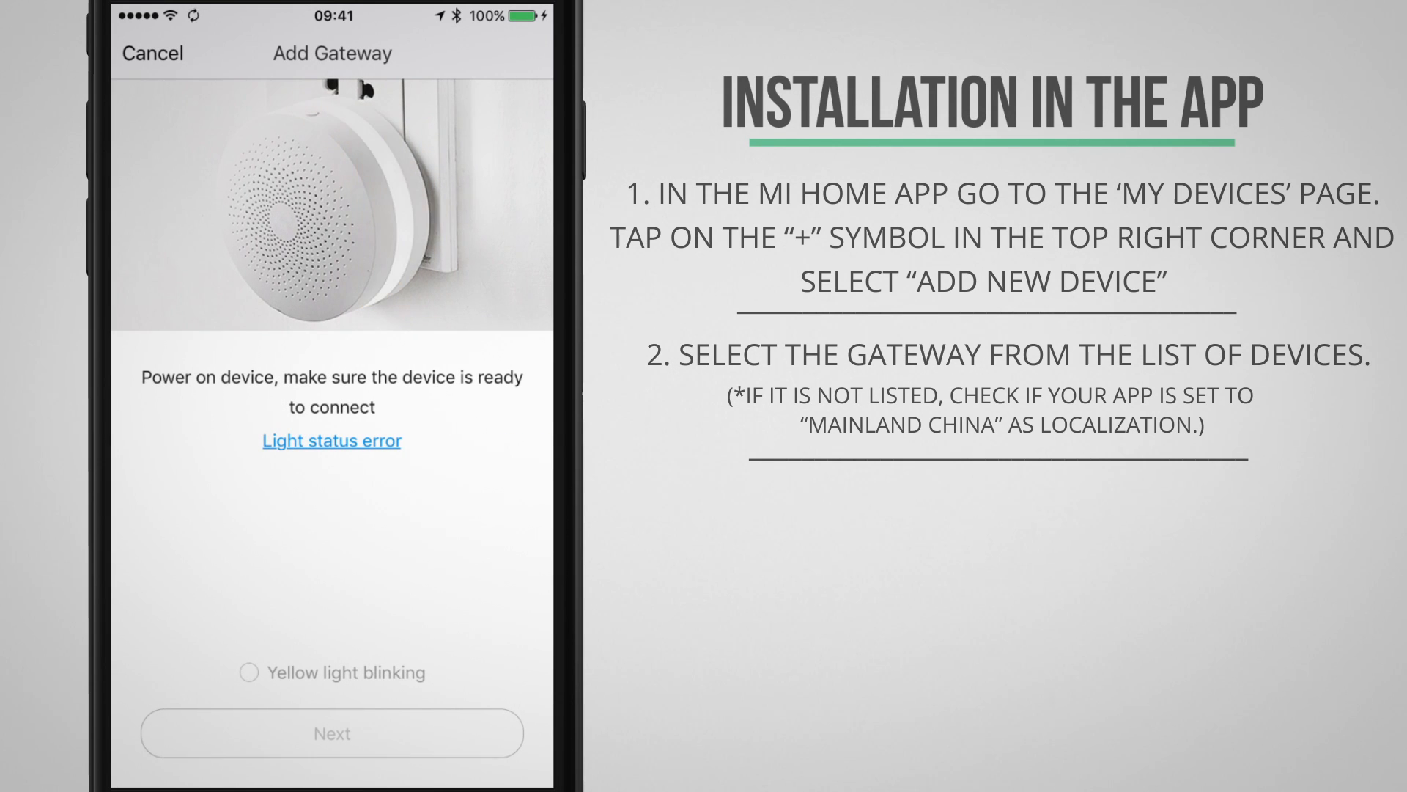
left_click(249, 673)
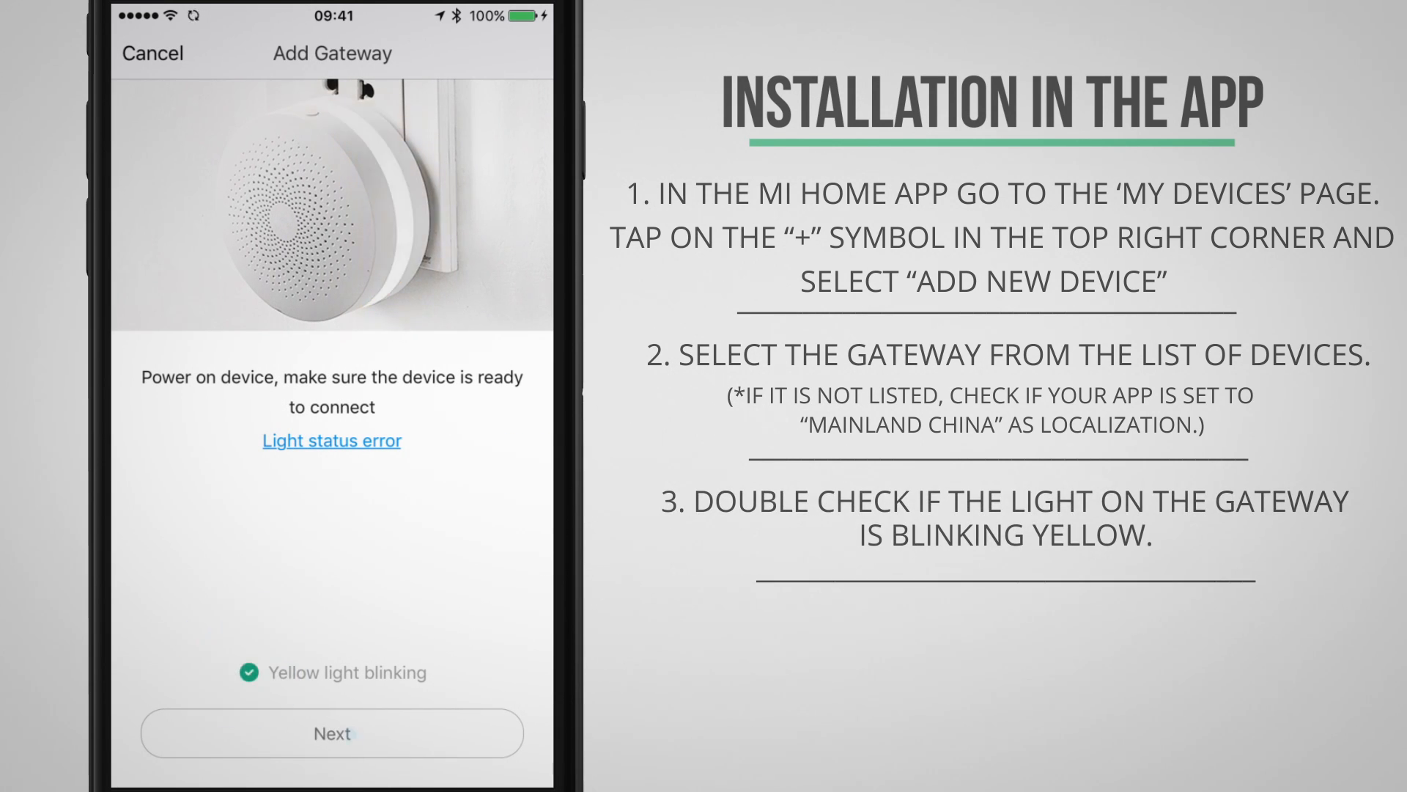
left_click(333, 733)
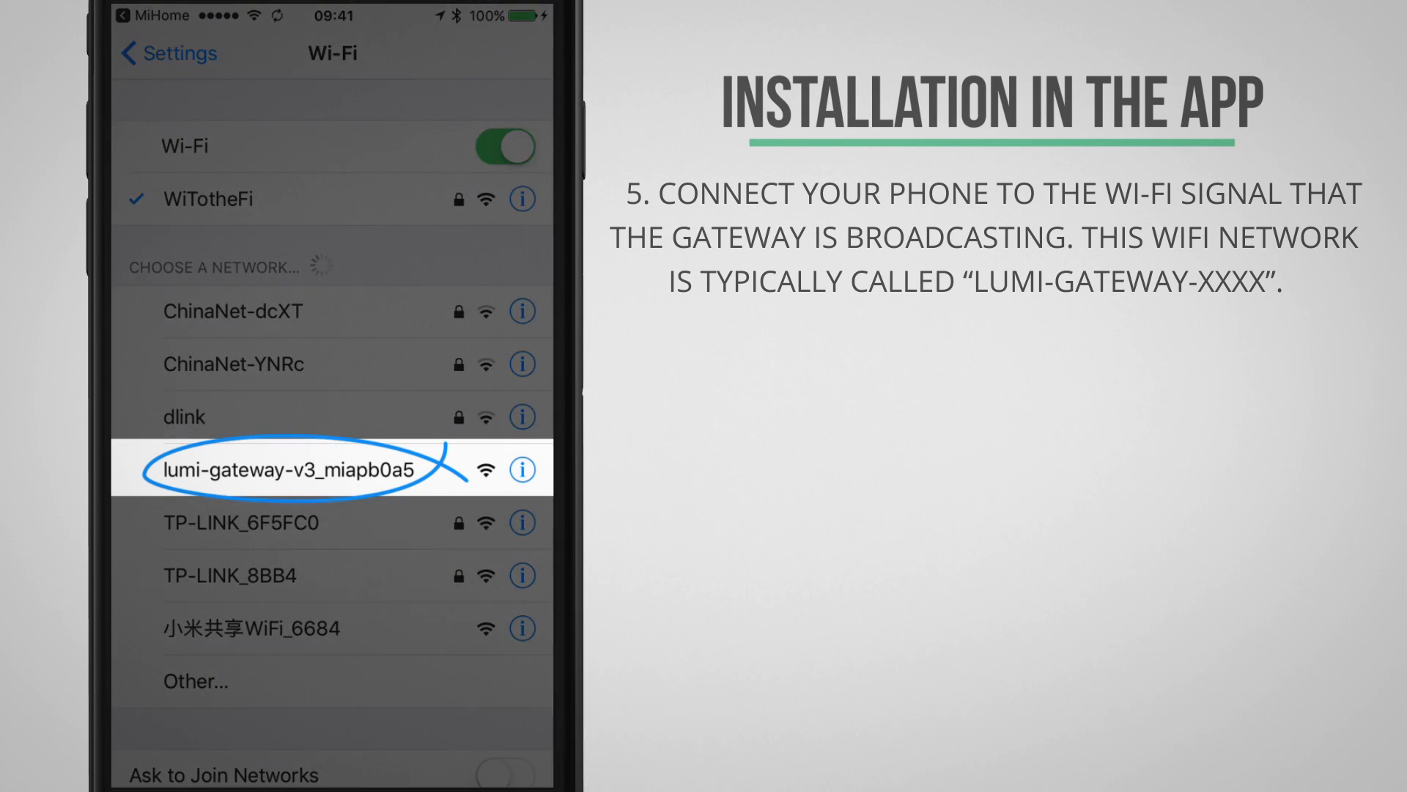
- Join the lumi-gateway-v3_miapb0a5 Wi-Fi network in Settings and return to Mi Home
left_click(288, 469)
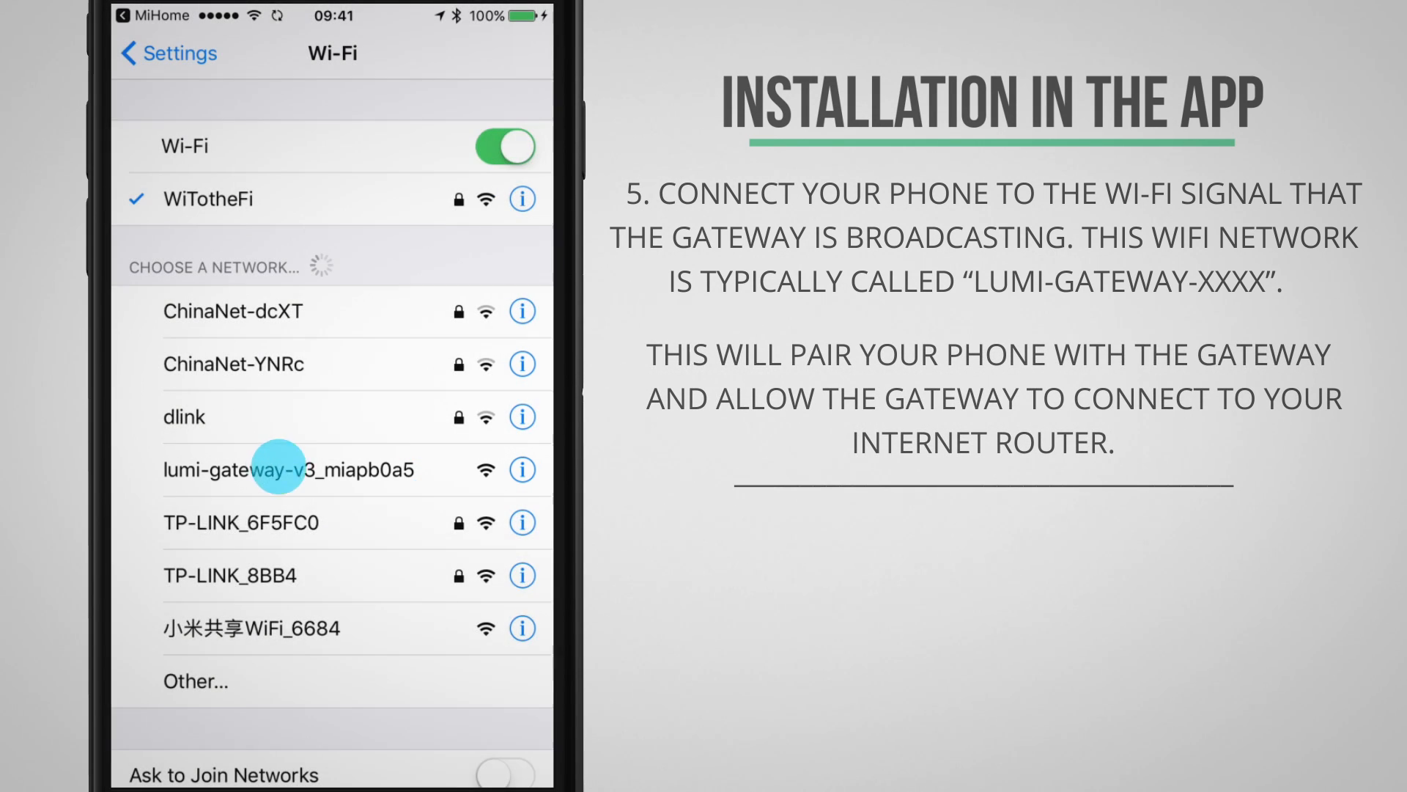
left_click(288, 469)
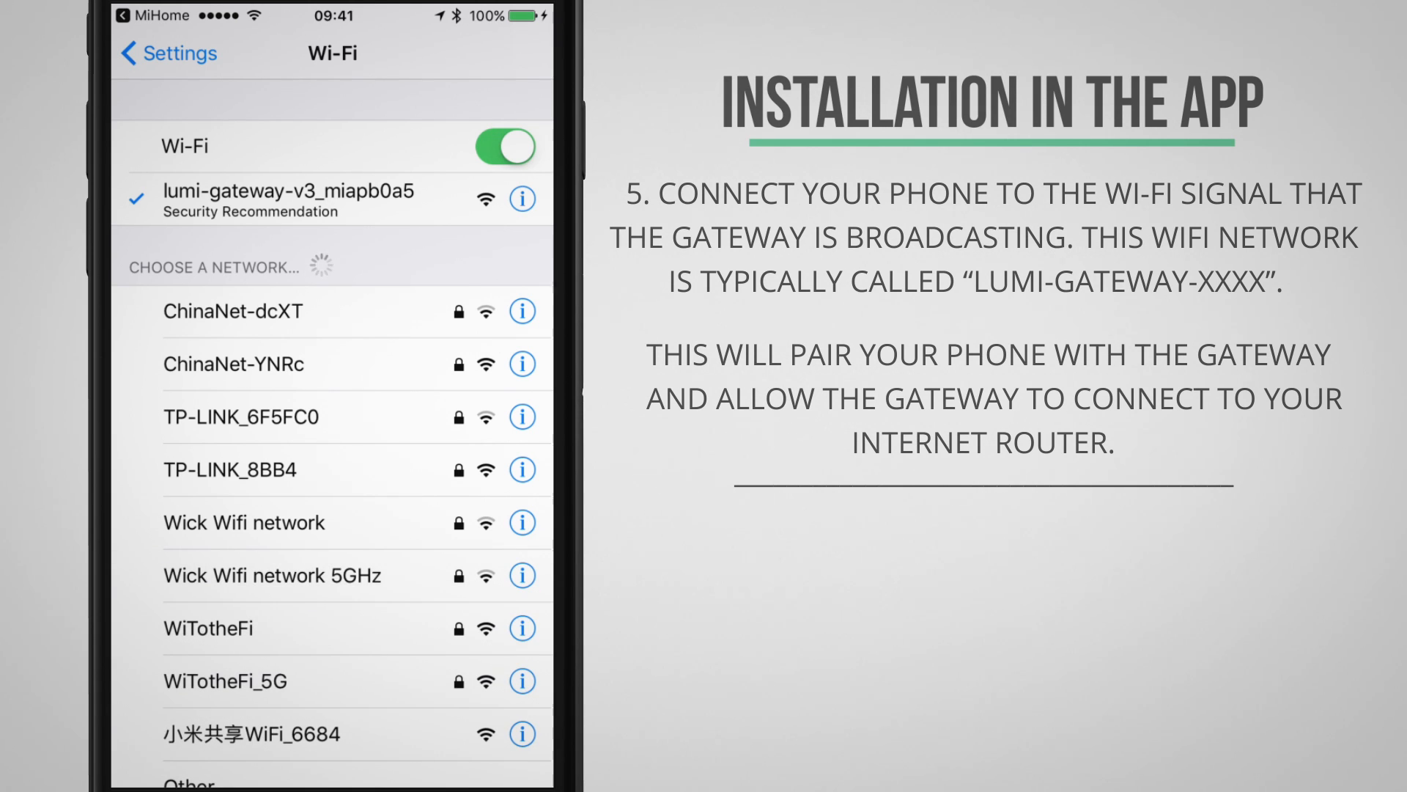
left_click(313, 198)
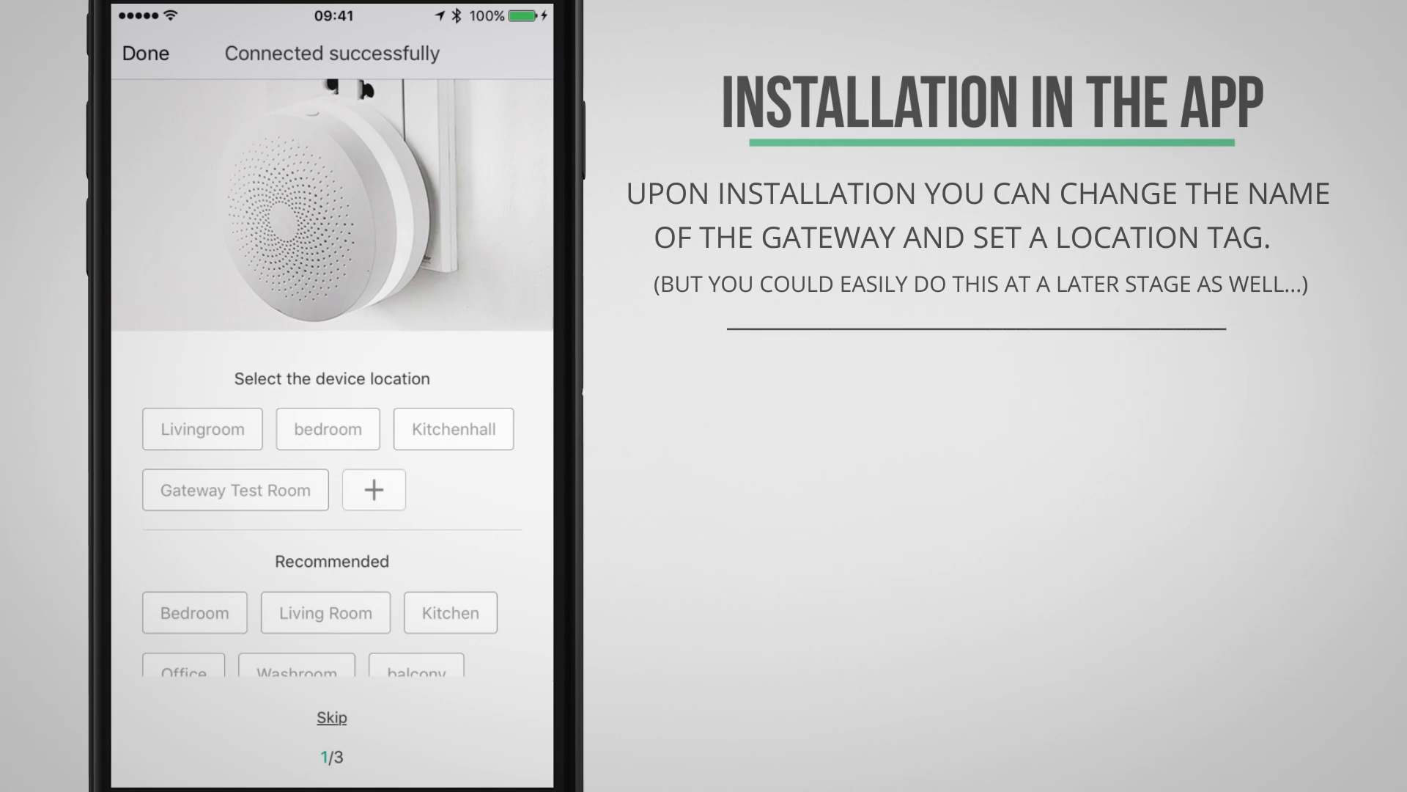
- Place the gateway in Gateway Test Room and rename it Gateway 2
left_click(234, 490)
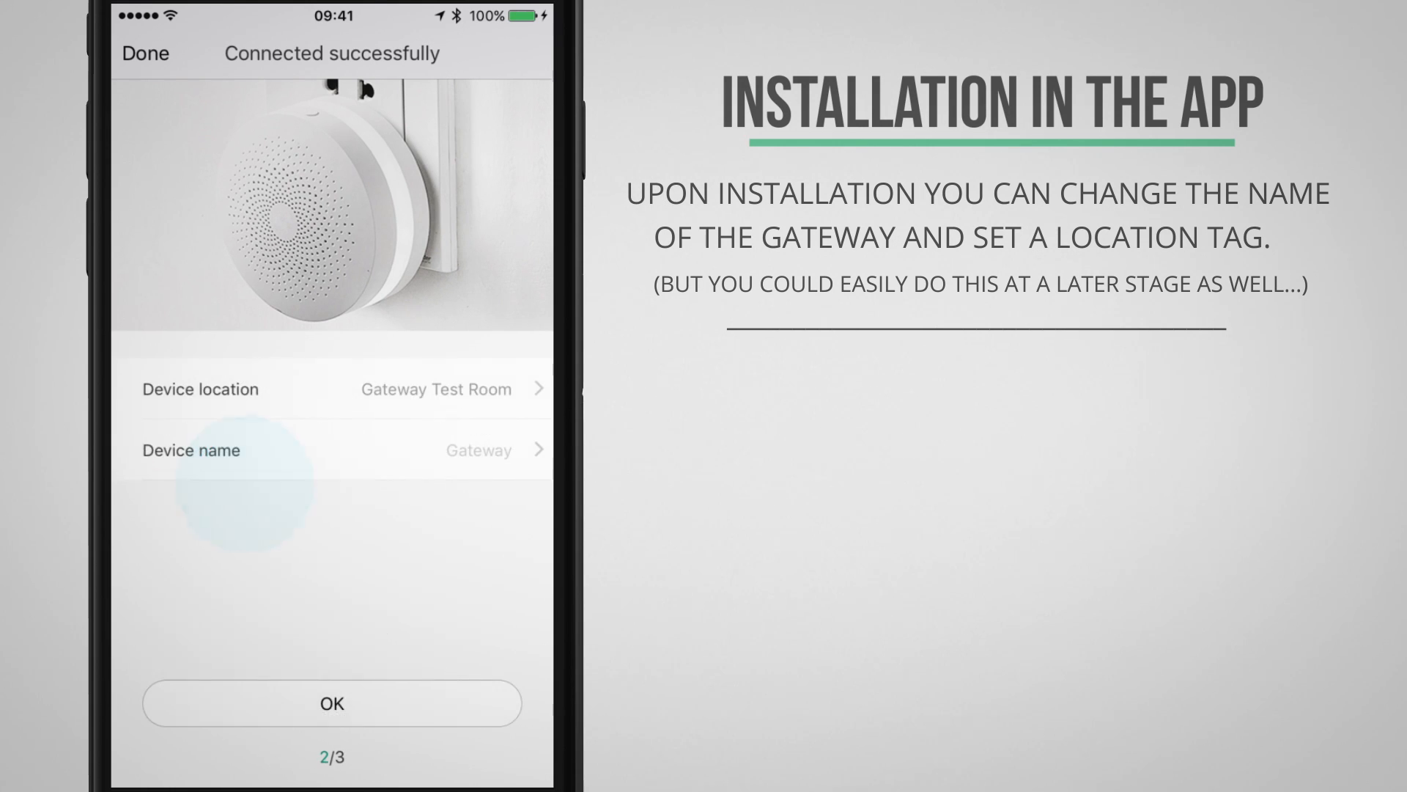
left_click(333, 450)
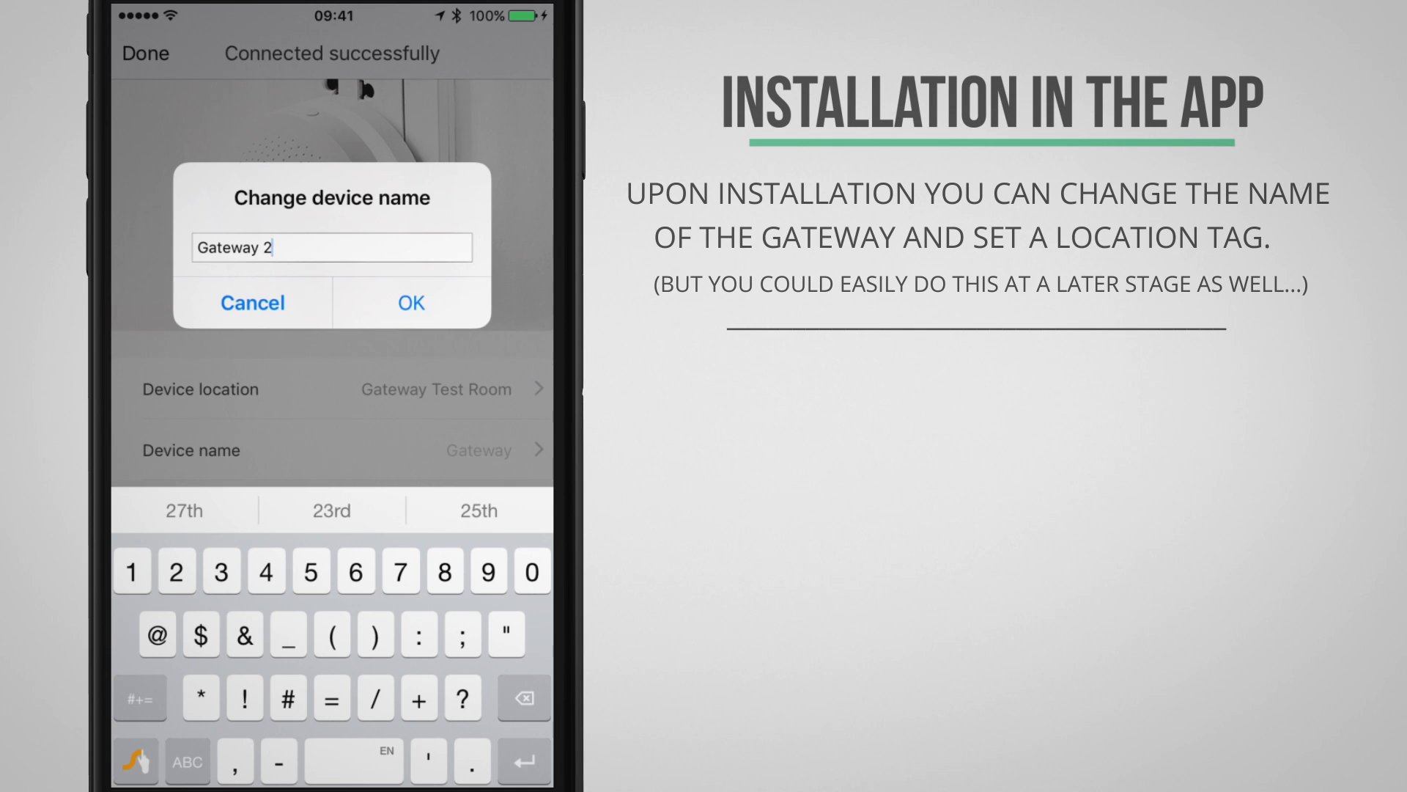
left_click(410, 302)
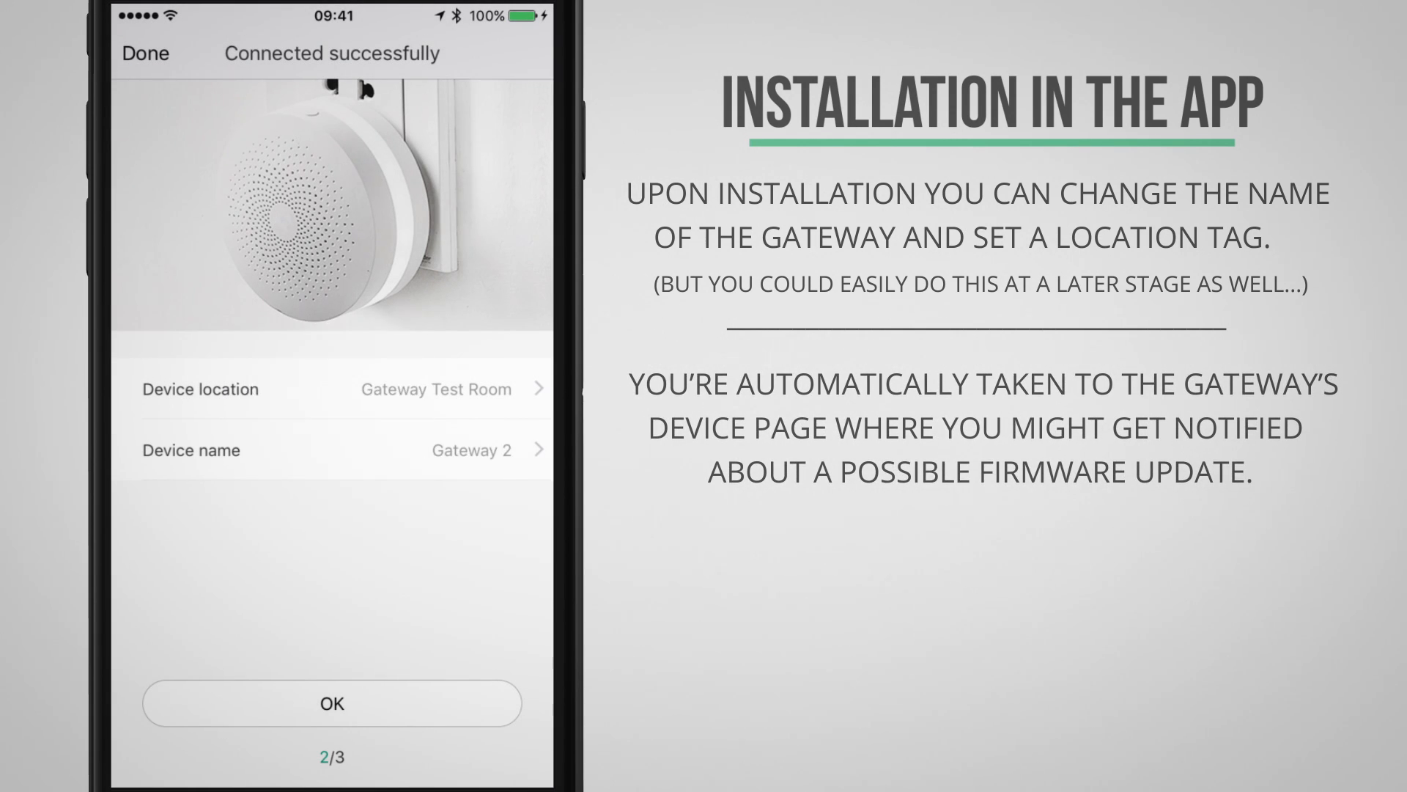
left_click(331, 703)
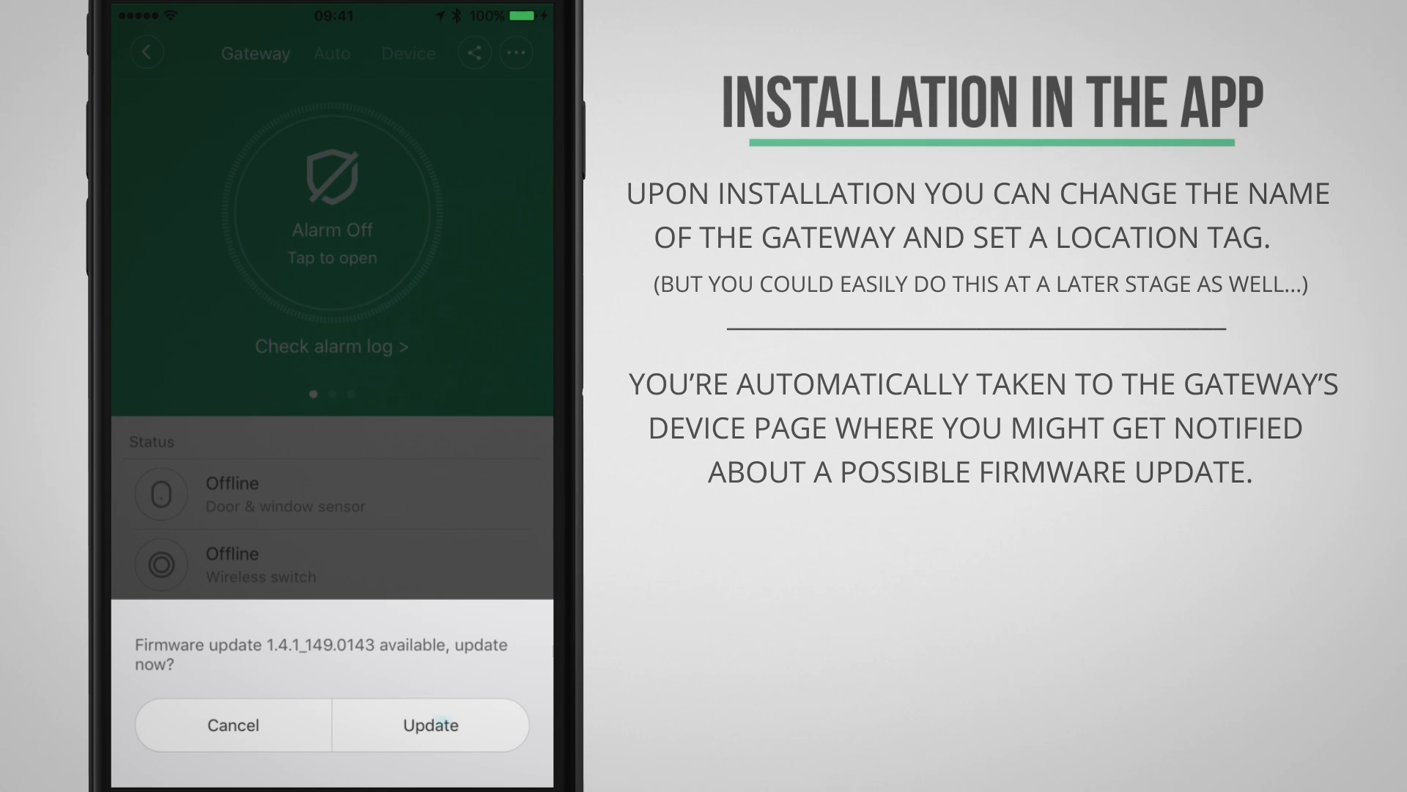
- Start the gateway firmware update to version 1.4.1_149.0143
left_click(430, 725)
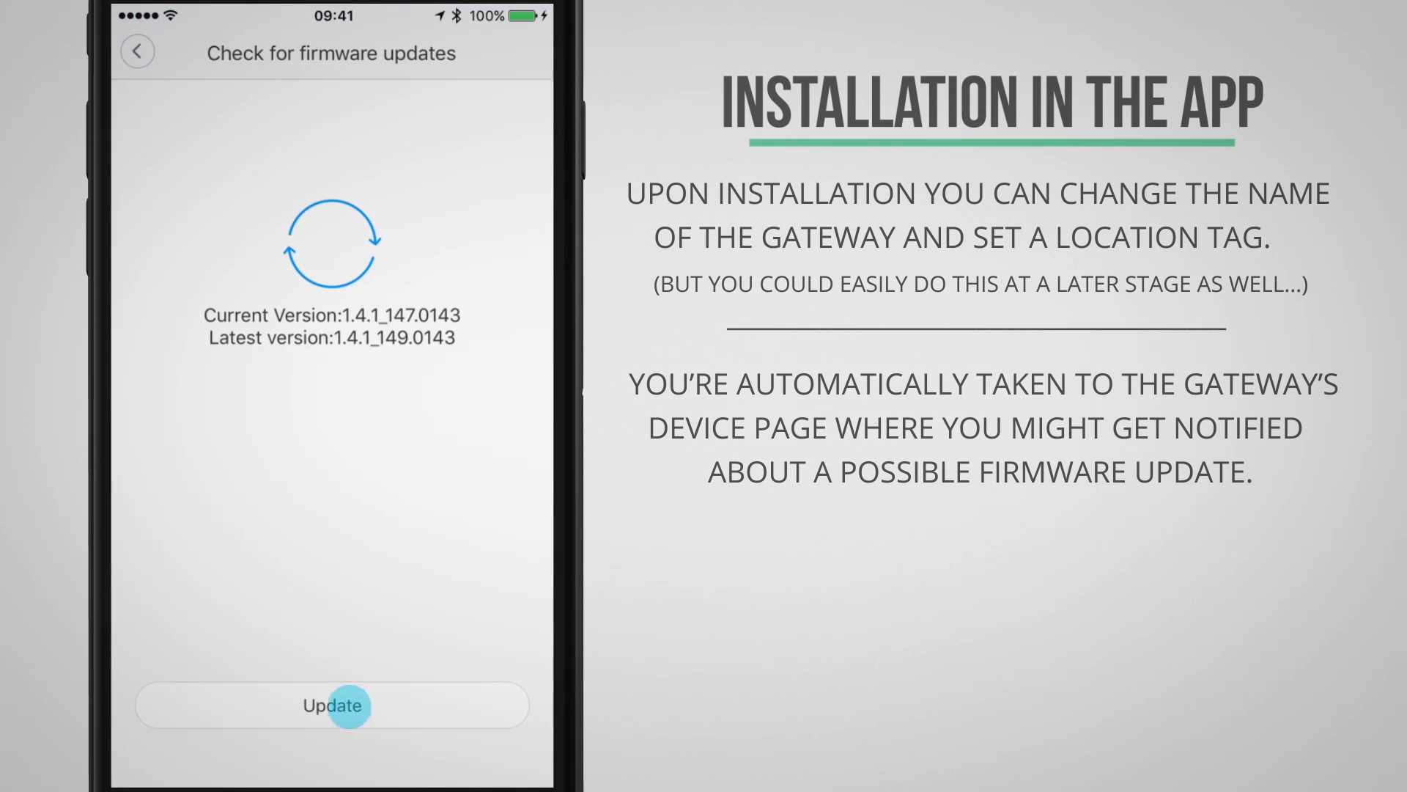
left_click(331, 707)
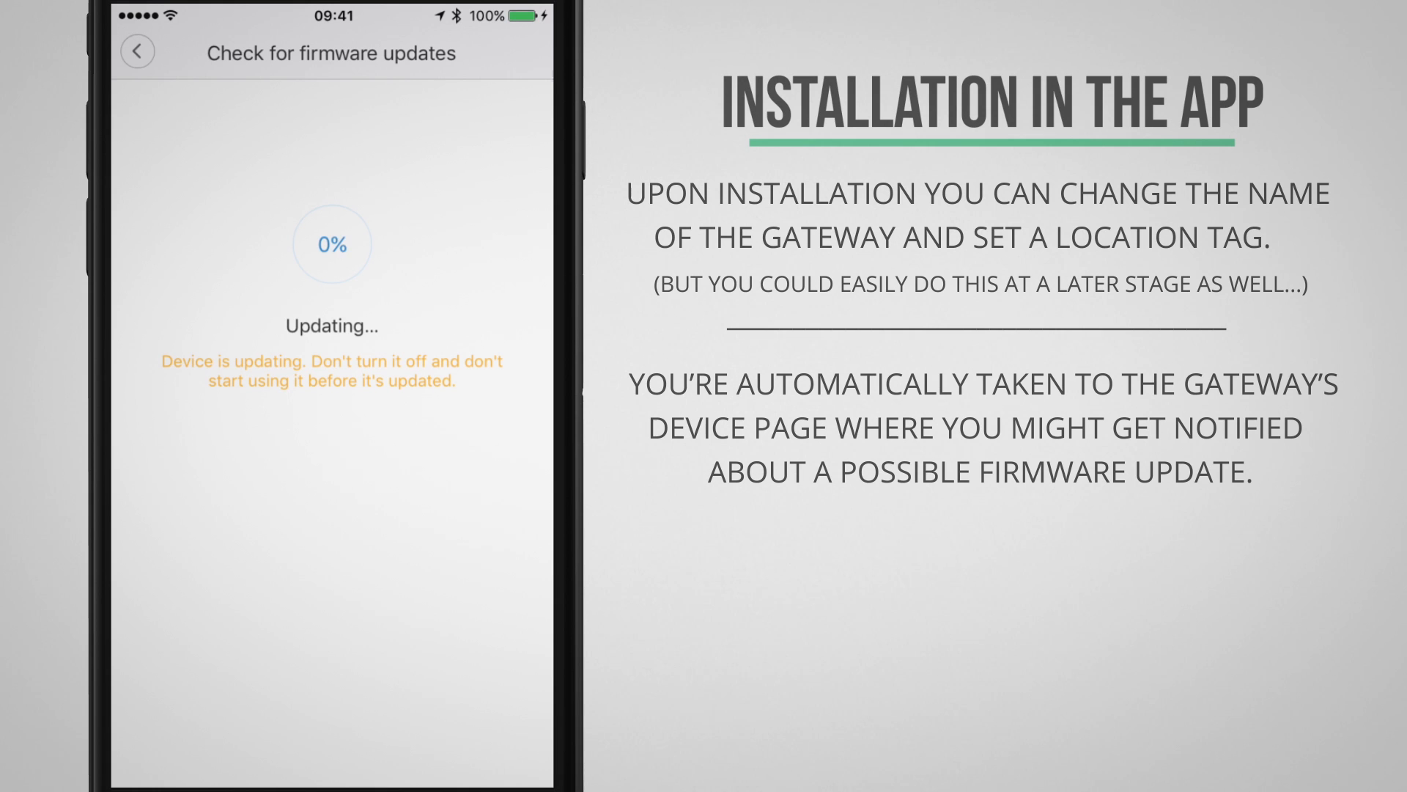